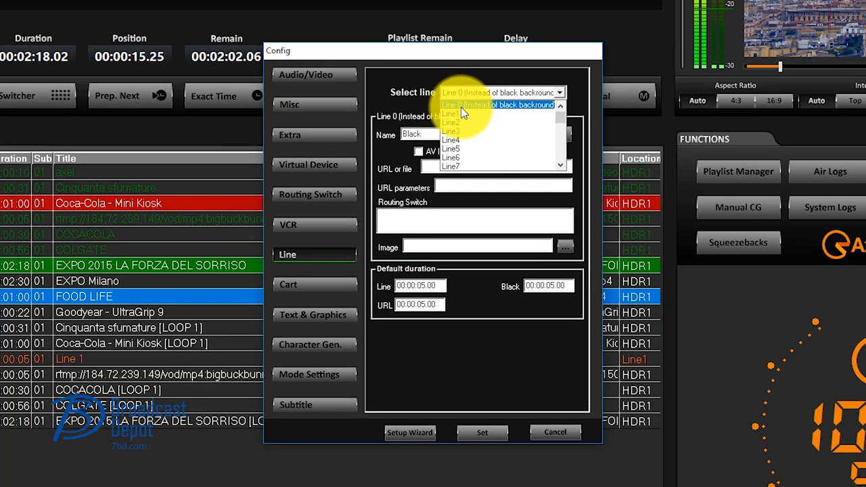
Select Line1 in the line settings and open its AV Input Device configuration showing DeckLink Quad 2.
{"action": "left_click", "coordinate": [451, 113]}
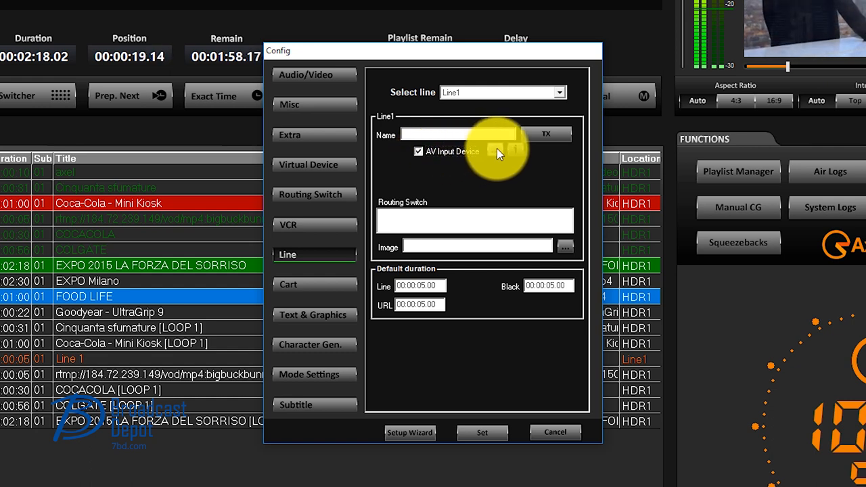
{"action": "left_click", "coordinate": [511, 149]}
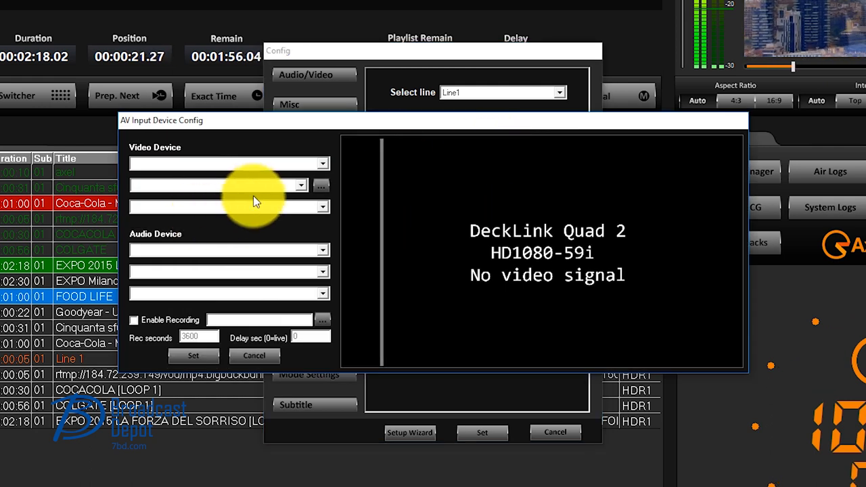